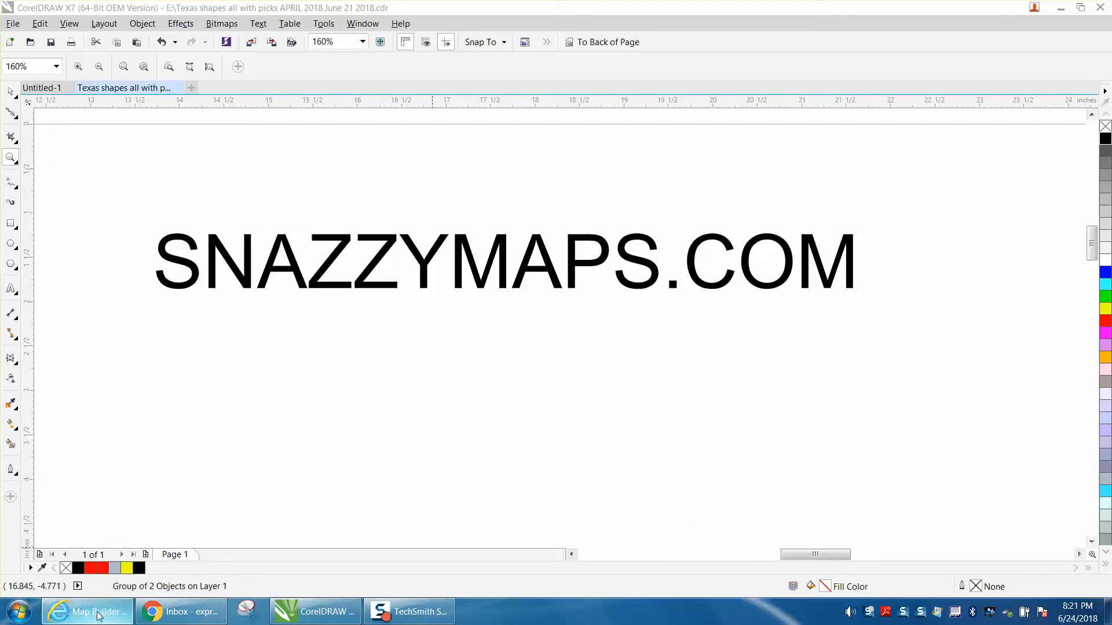
# Step: Apply advanced settings in the Snazzy Maps builder so the Austin map hides all controls
pyautogui.click(84, 611)
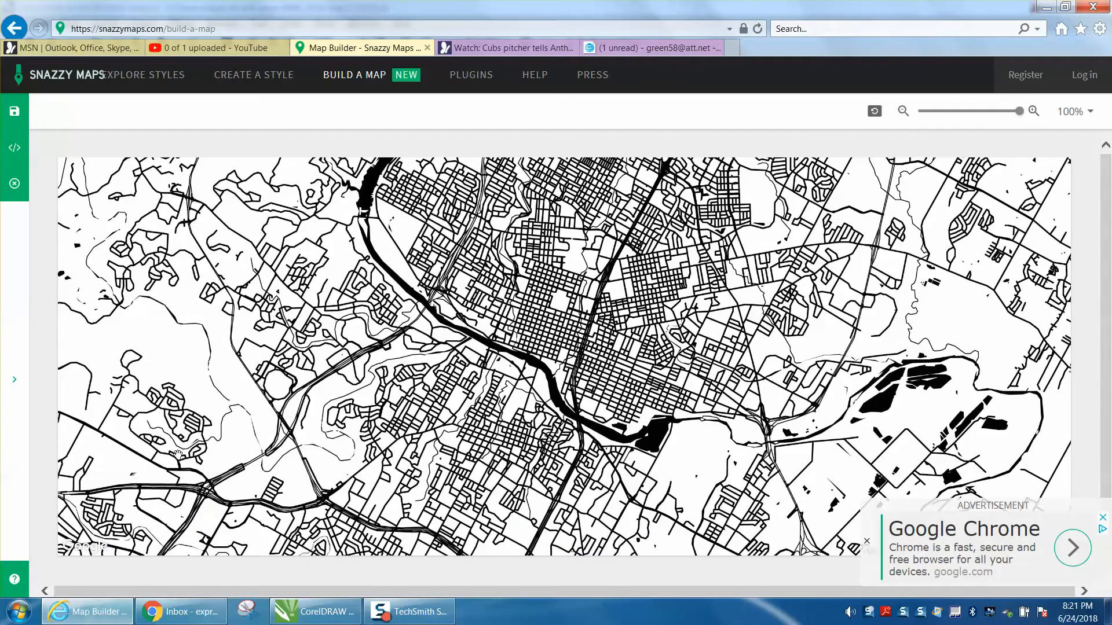
pyautogui.moveTo(115, 276)
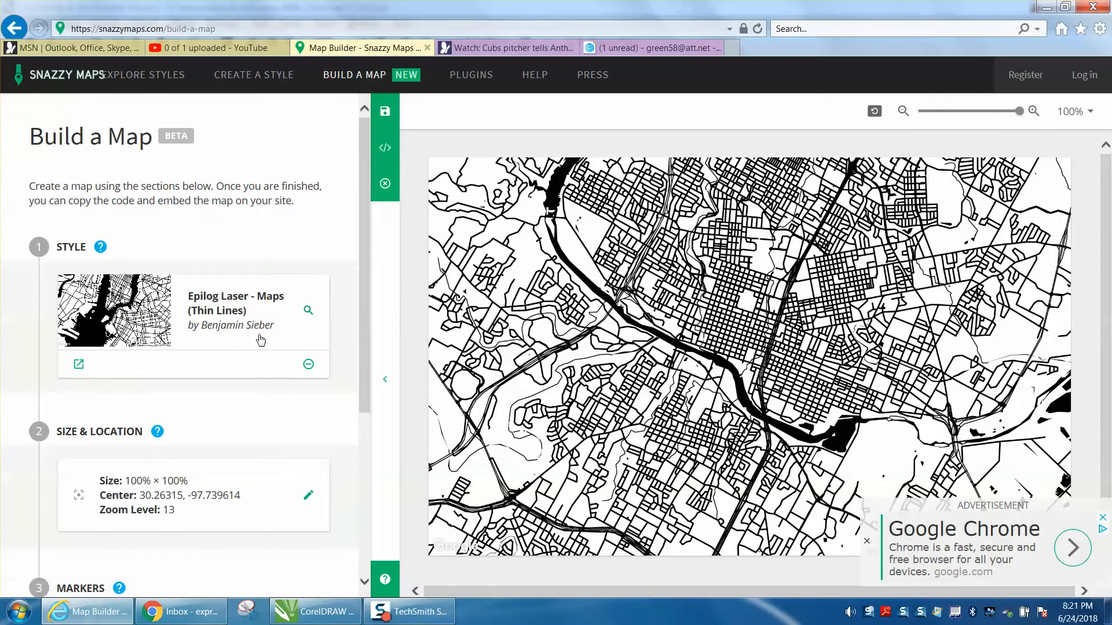
pyautogui.scroll(-3)
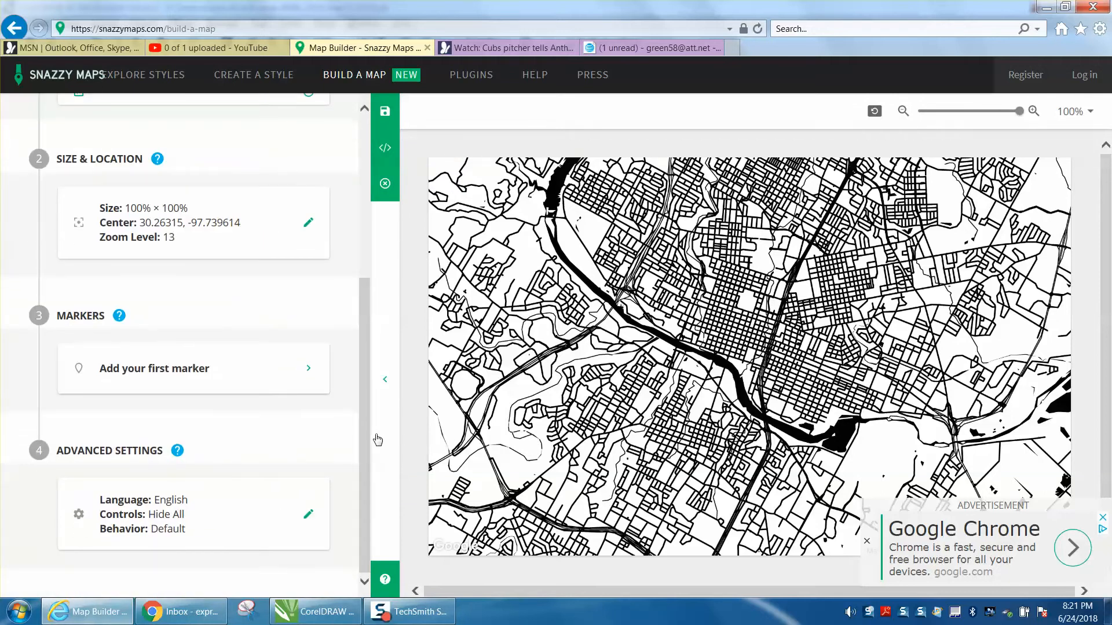
pyautogui.click(308, 514)
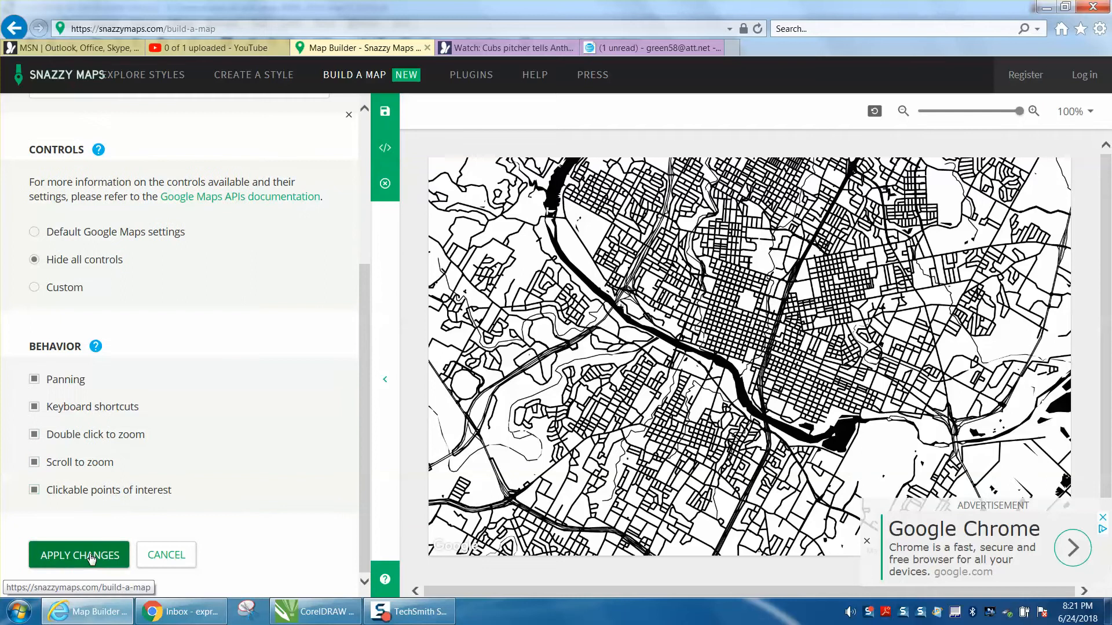
pyautogui.click(79, 554)
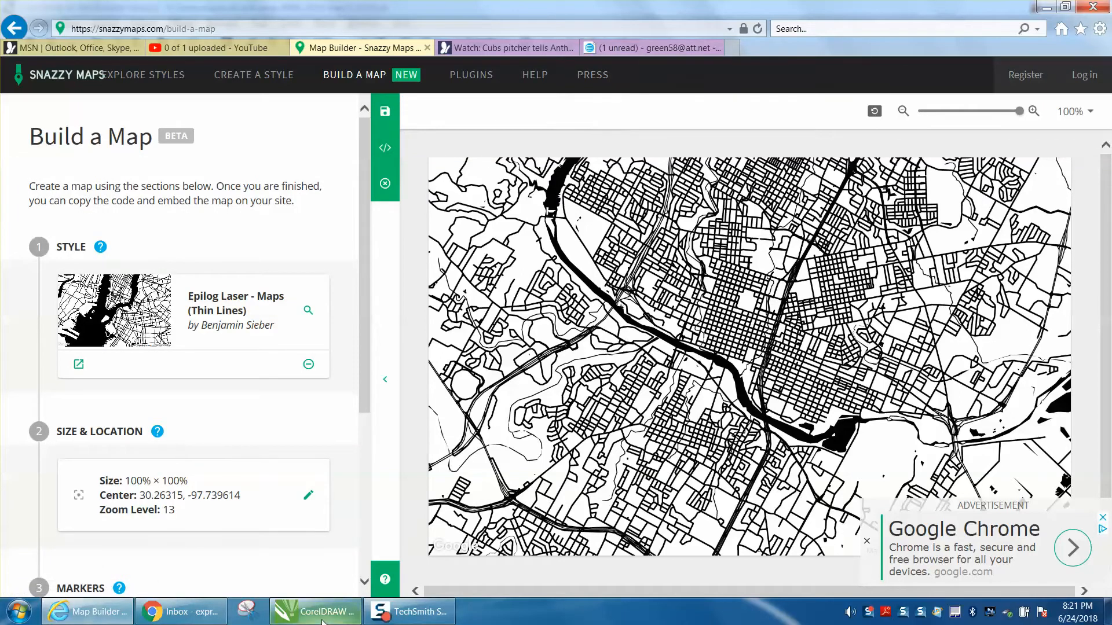
# Step: Import austin.PNG into the CorelDRAW document via File > Import
pyautogui.click(315, 611)
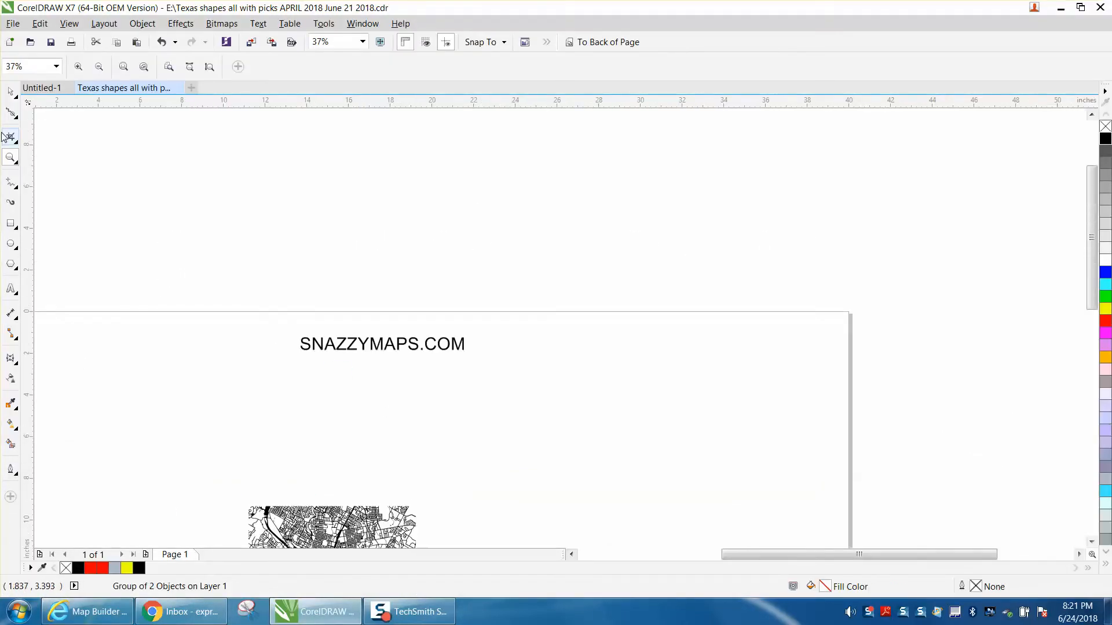
pyautogui.click(13, 23)
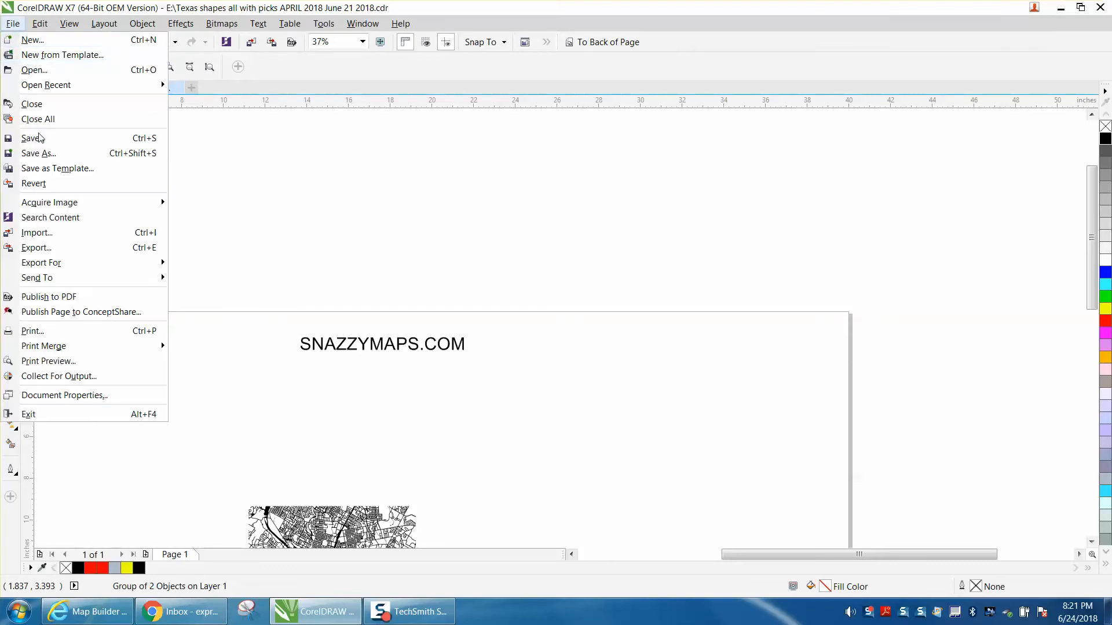
pyautogui.click(36, 232)
pyautogui.write('a')
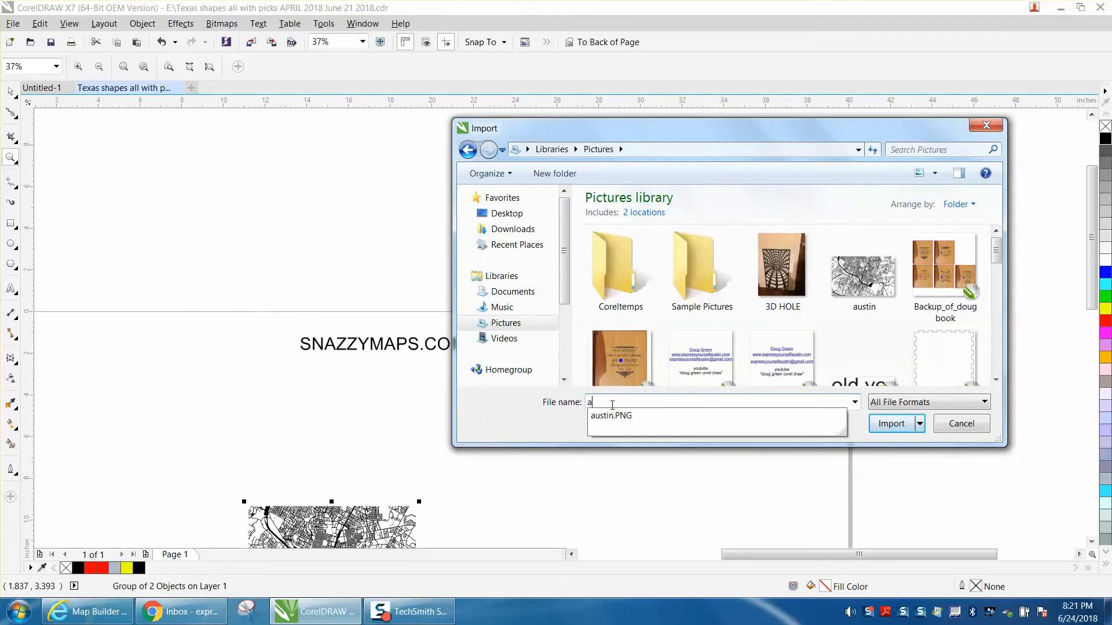
pyautogui.click(611, 415)
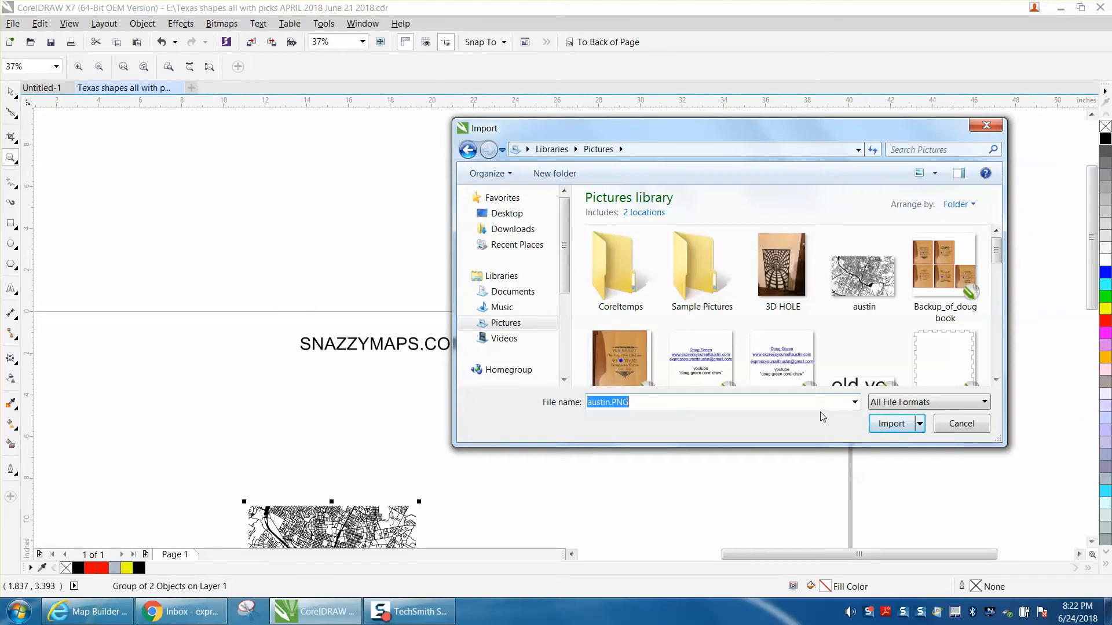
pyautogui.click(891, 424)
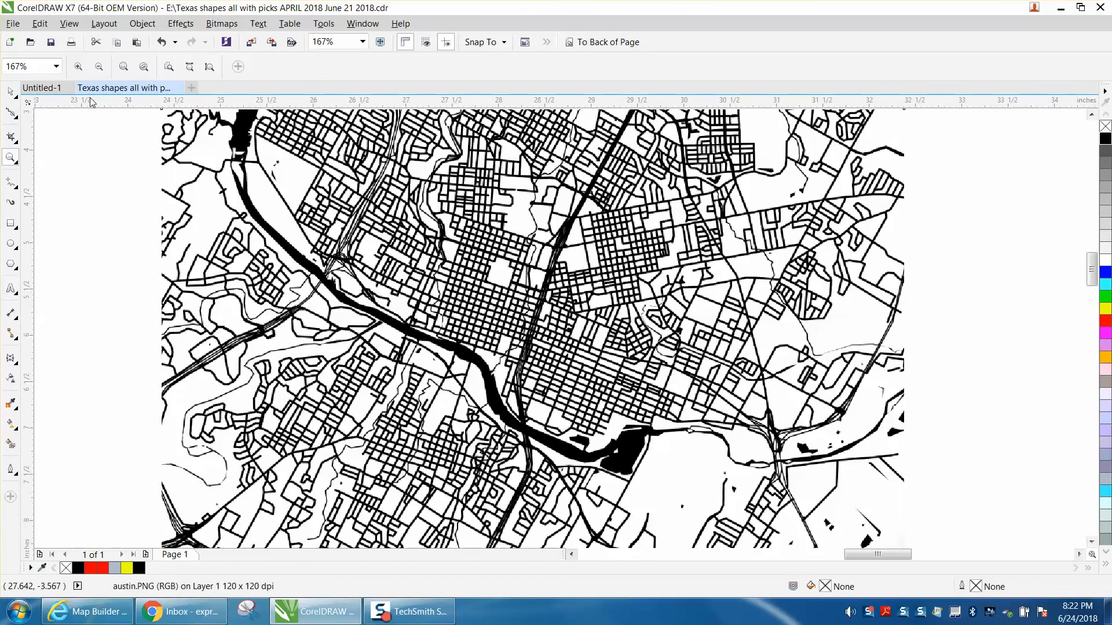
# Step: Start an Outline Trace > Line Art PowerTRACE on the selected map bitmap
pyautogui.click(531, 344)
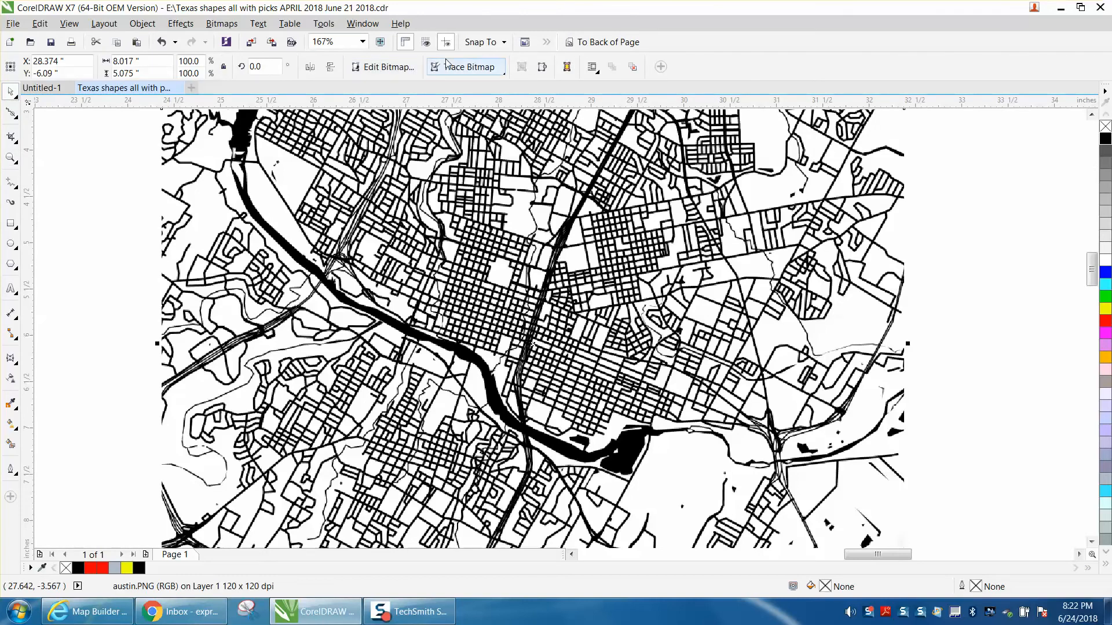
pyautogui.click(465, 67)
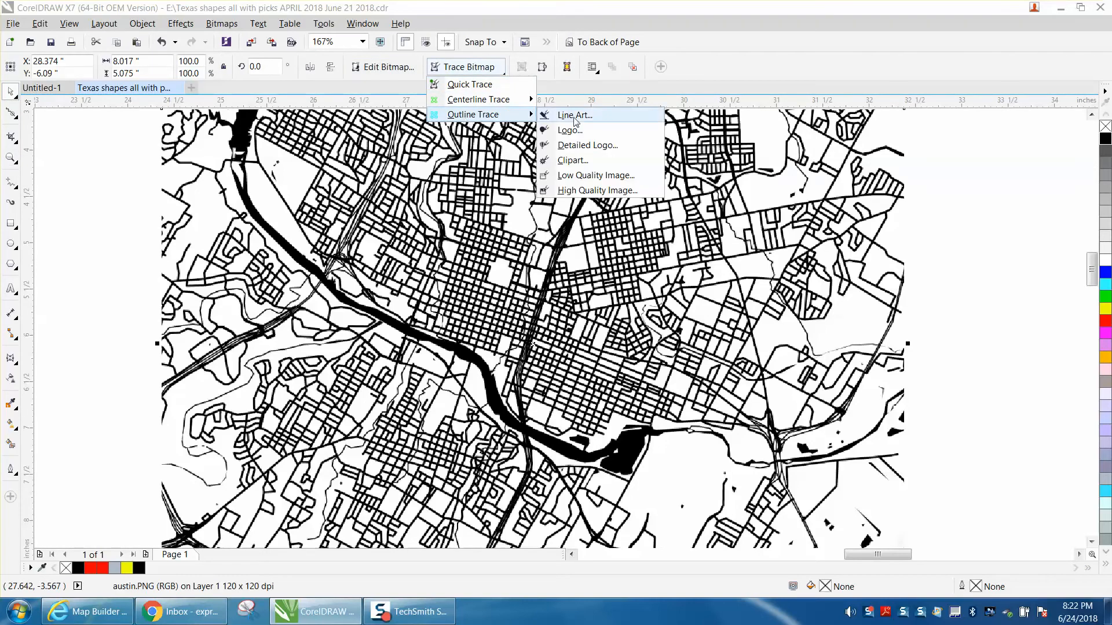
pyautogui.click(573, 115)
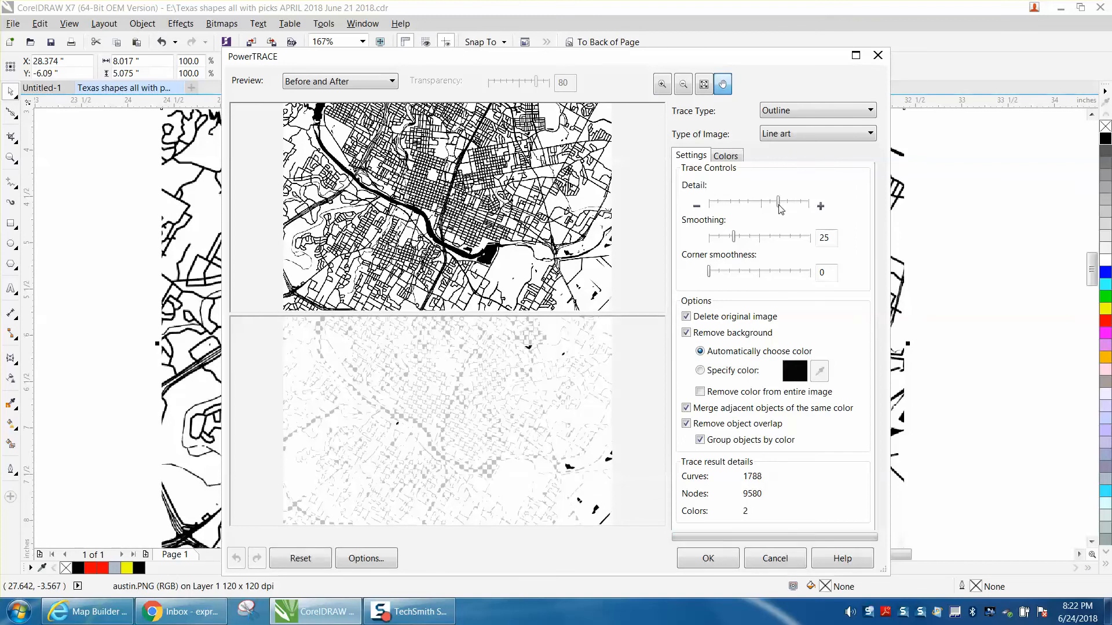
# Step: Raise trace detail to maximum and remove a specified background colour from the entire image
pyautogui.moveTo(779, 205); pyautogui.dragTo(808, 205)
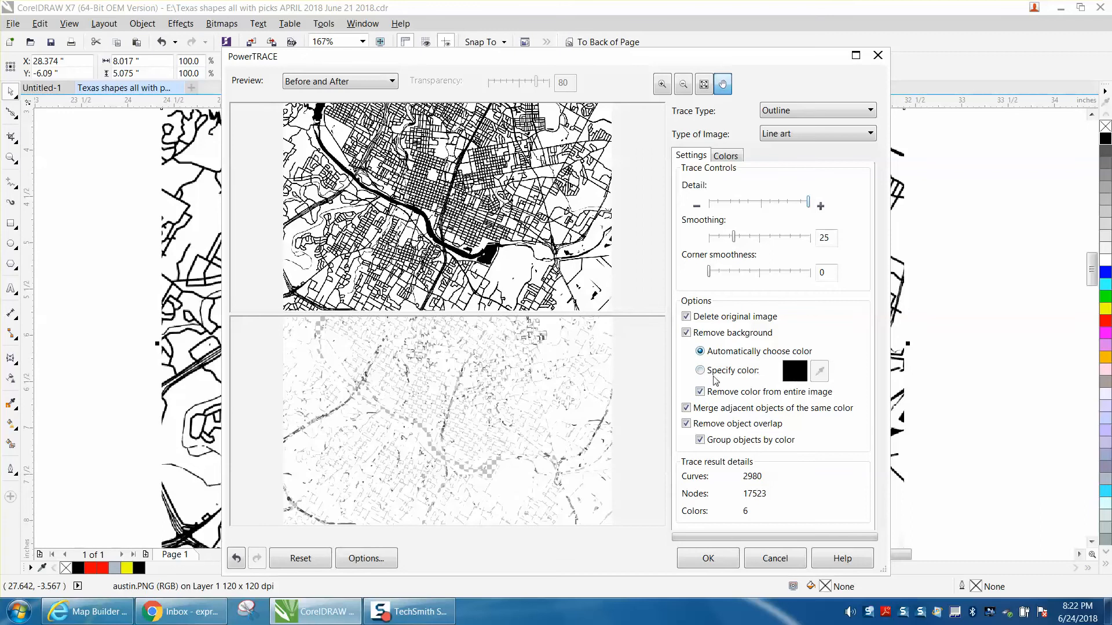
pyautogui.click(699, 370)
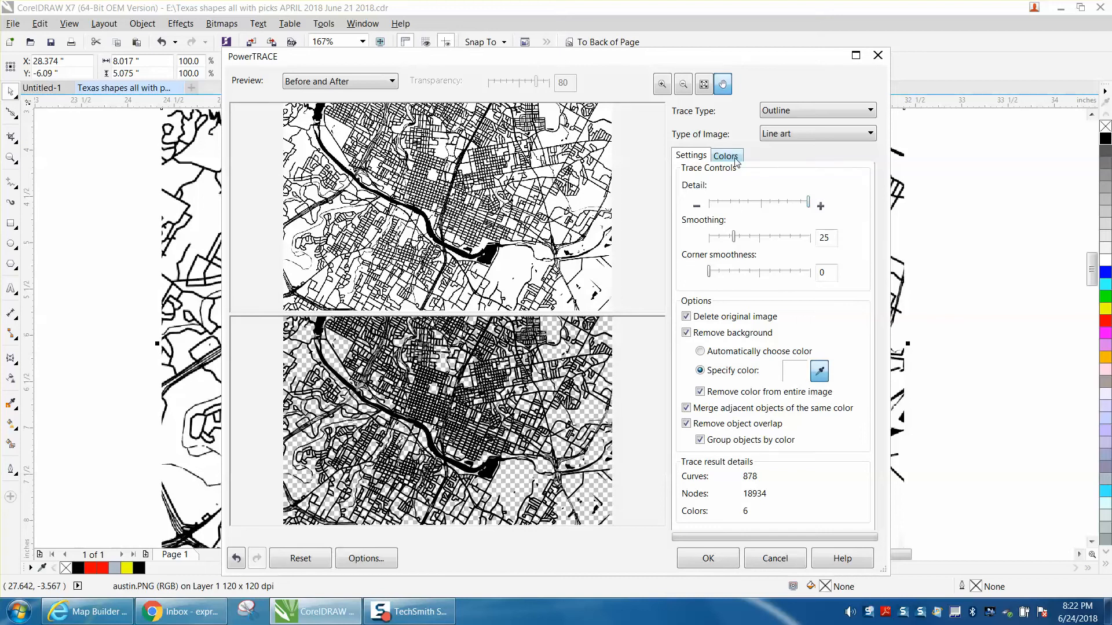
# Step: Set the trace colours to Black and White with 2 colours and accept the trace
pyautogui.click(725, 155)
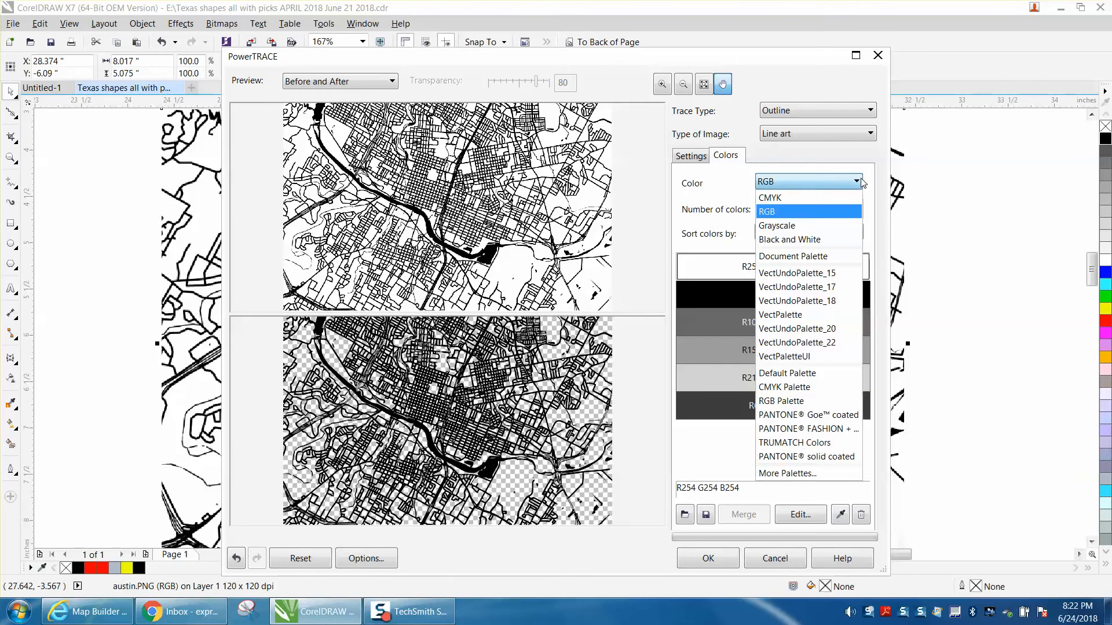
pyautogui.click(789, 238)
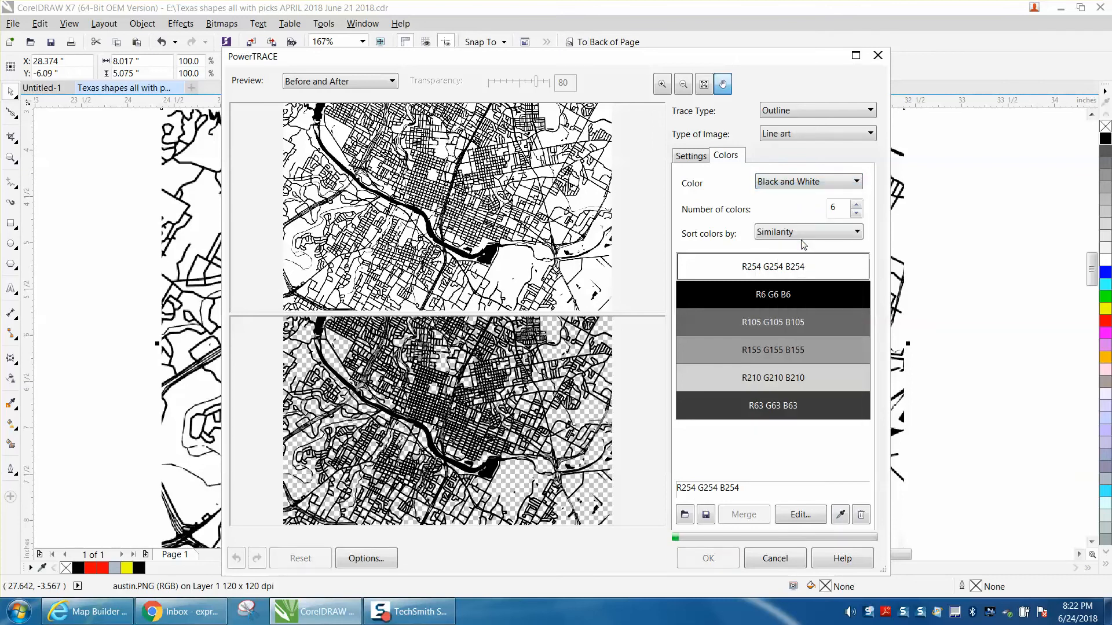
pyautogui.click(772, 378)
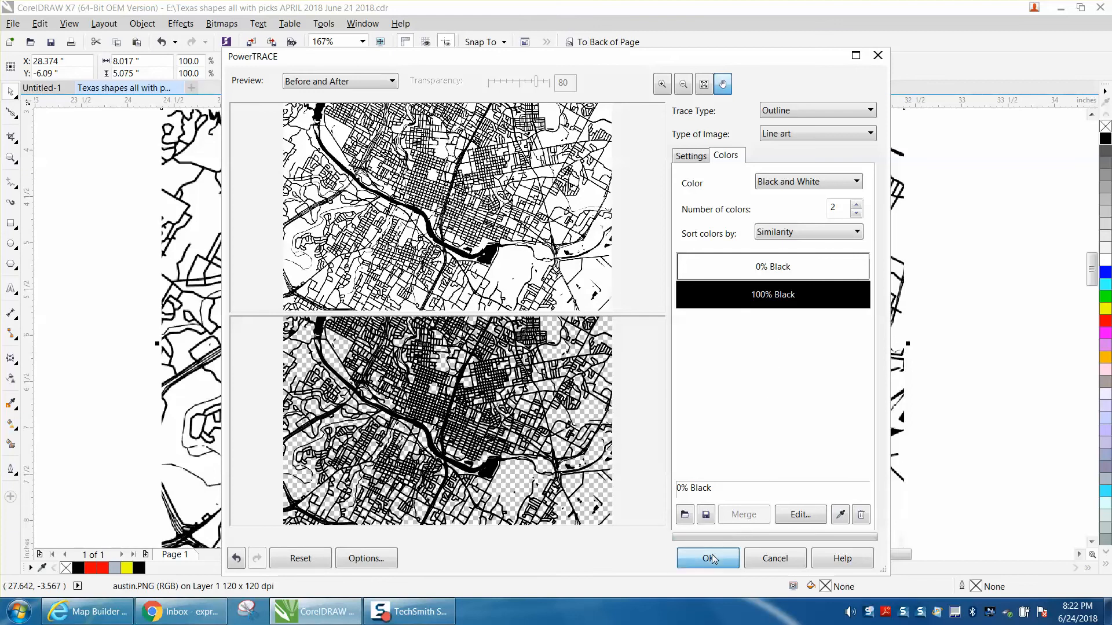
pyautogui.click(707, 558)
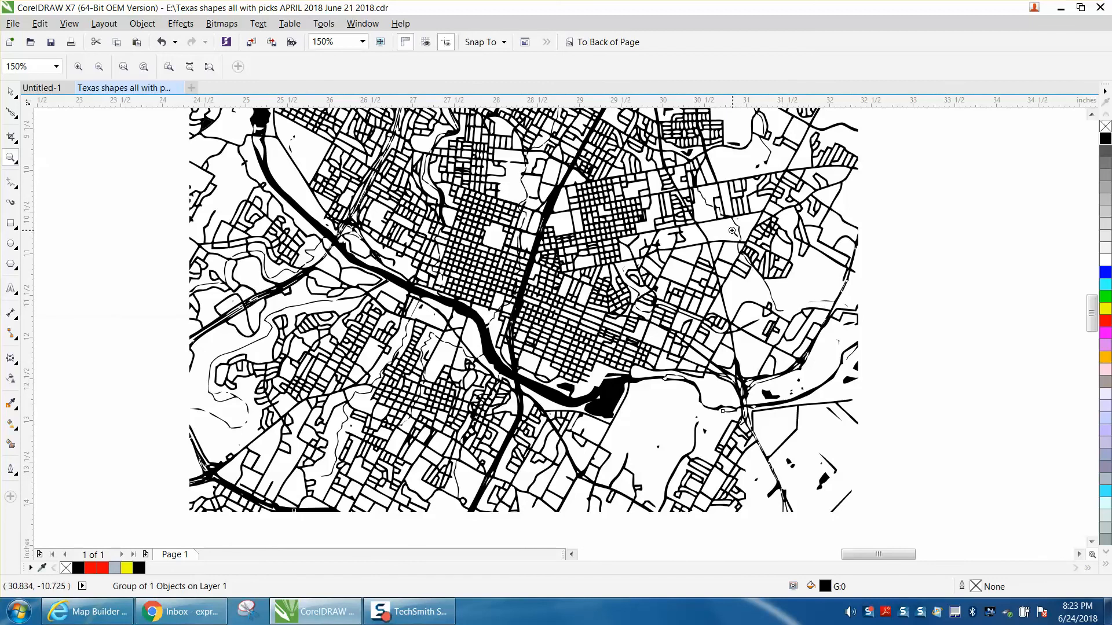
pyautogui.moveTo(232, 405)
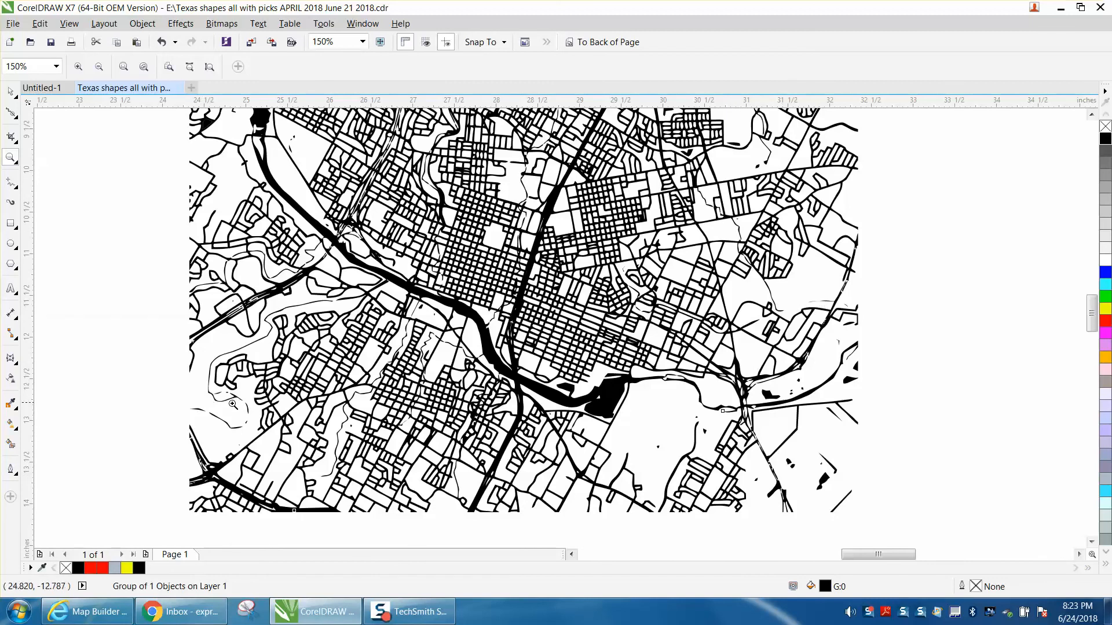
pyautogui.moveTo(386, 178)
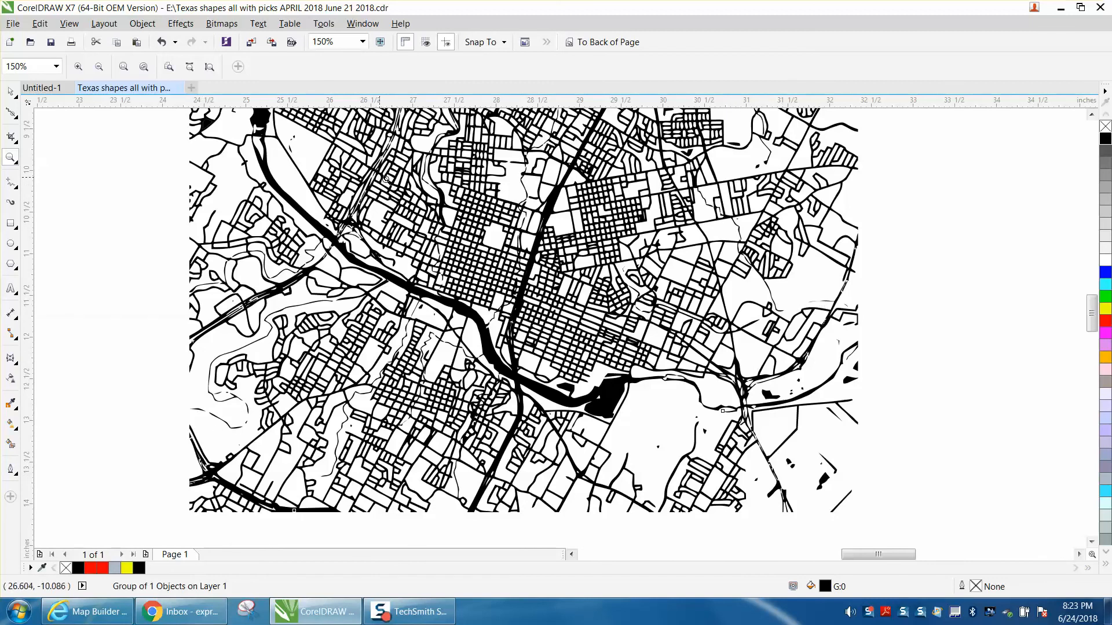